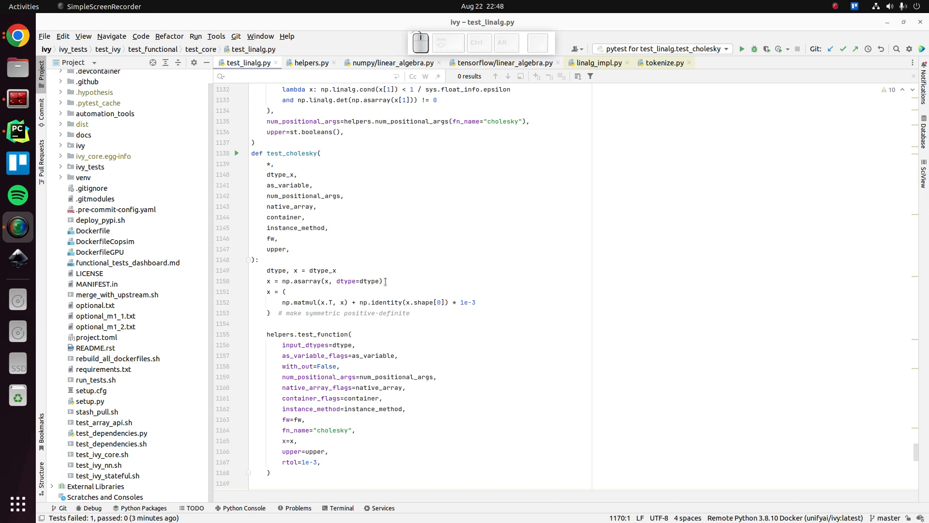
Run test_cholesky from the gutter, confirm its run configuration, and get one failed test.
{"action": "left_click", "coordinate": [253, 142]}
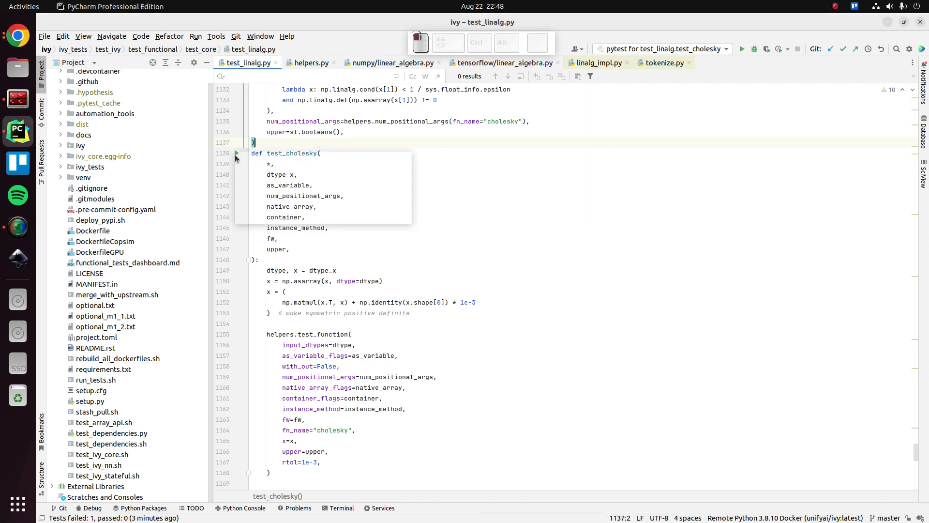
{"action": "left_click", "coordinate": [741, 50]}
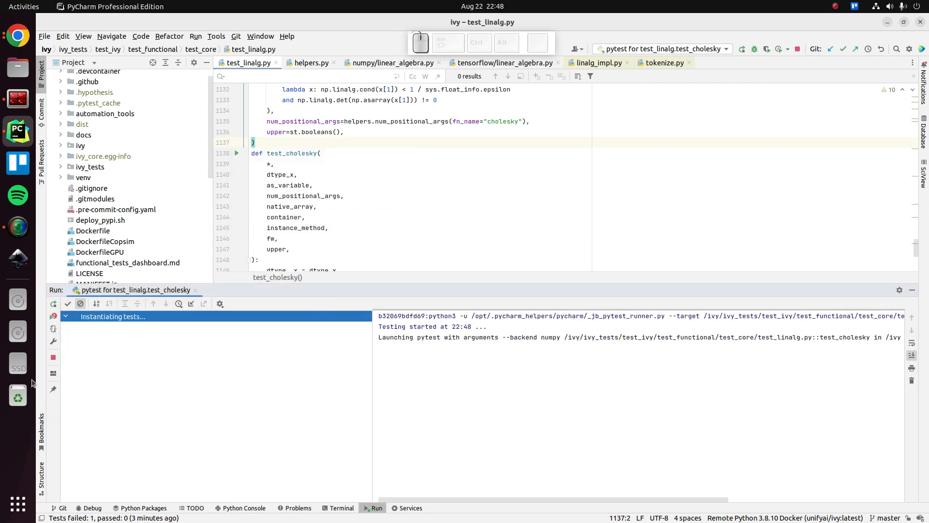
{"action": "left_click", "coordinate": [194, 35]}
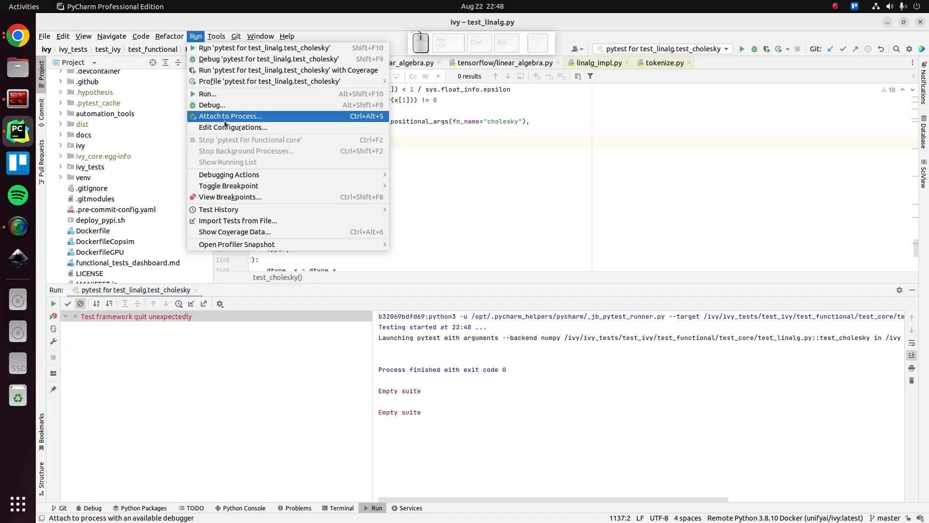
{"action": "left_click", "coordinate": [233, 126]}
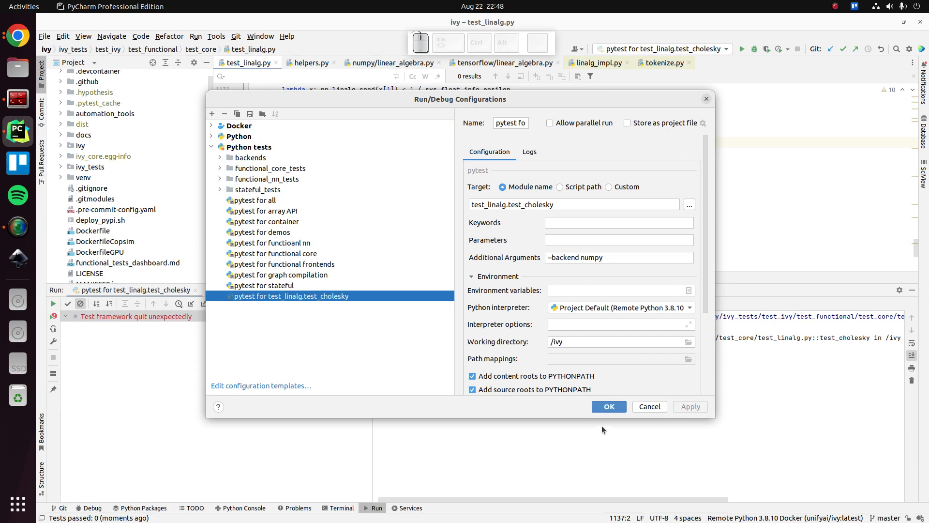
{"action": "left_click", "coordinate": [607, 406]}
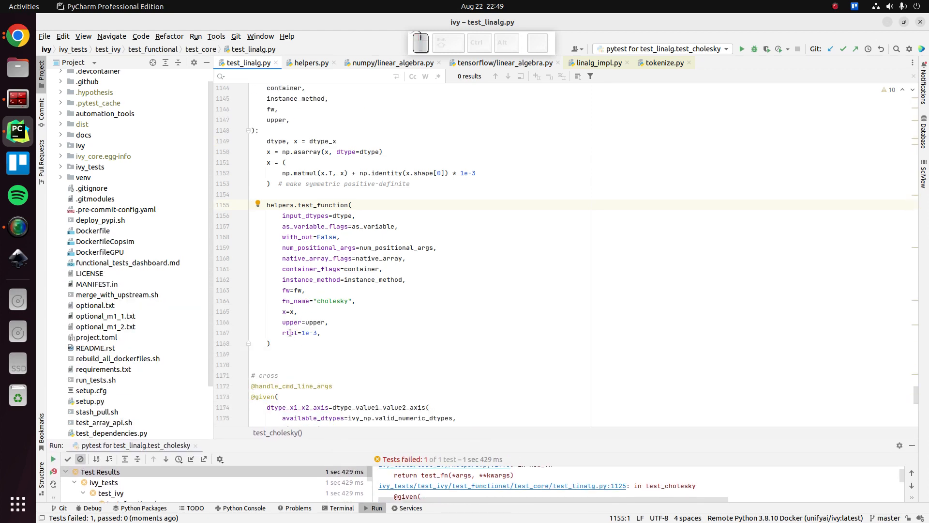
Change the cholesky test call to rtol_=1e-3 after test_function's parameter and rerun it to pass.
{"action": "scroll", "scroll_direction": "down", "scroll_amount": 3}
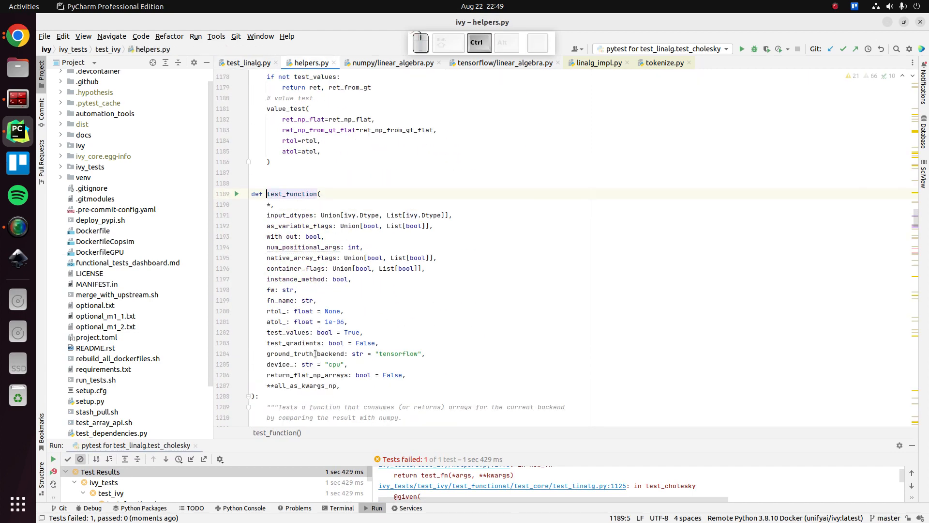
{"action": "double_click", "coordinate": [274, 311]}
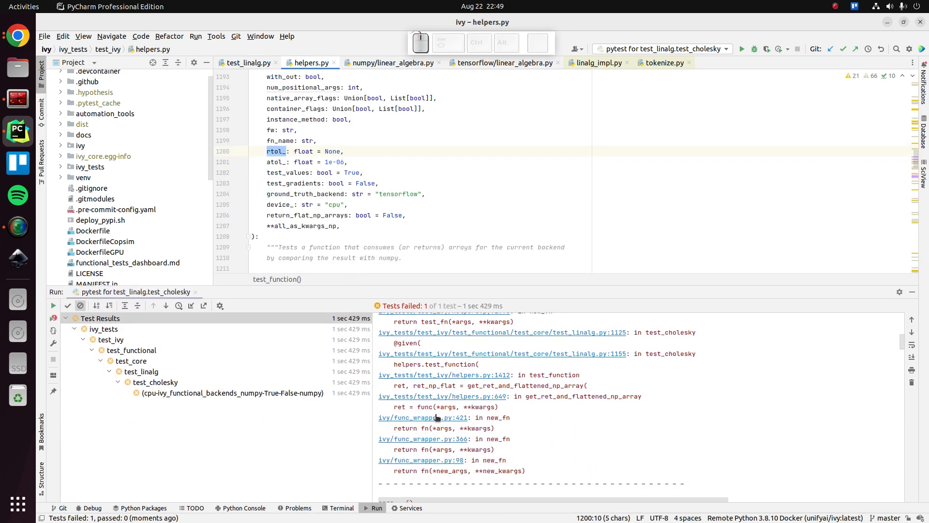
{"action": "left_click", "coordinate": [442, 396]}
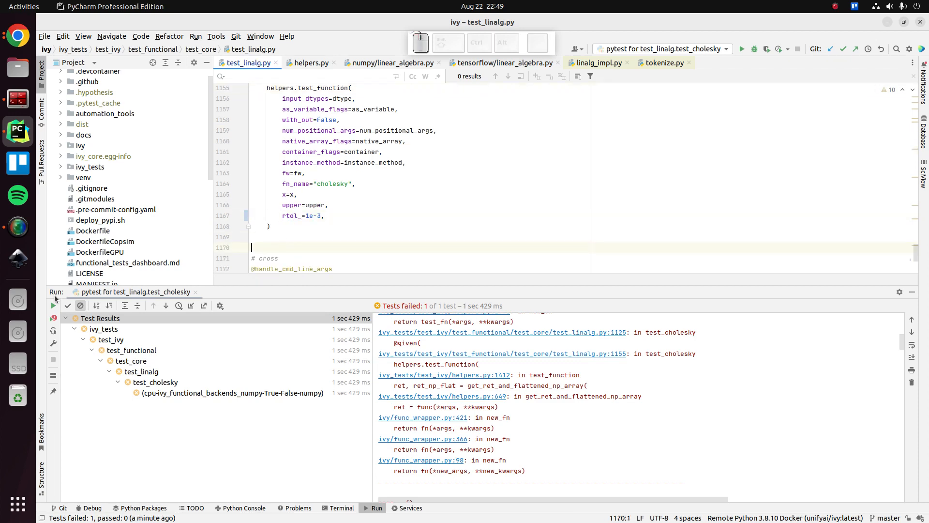
{"action": "left_click", "coordinate": [741, 49]}
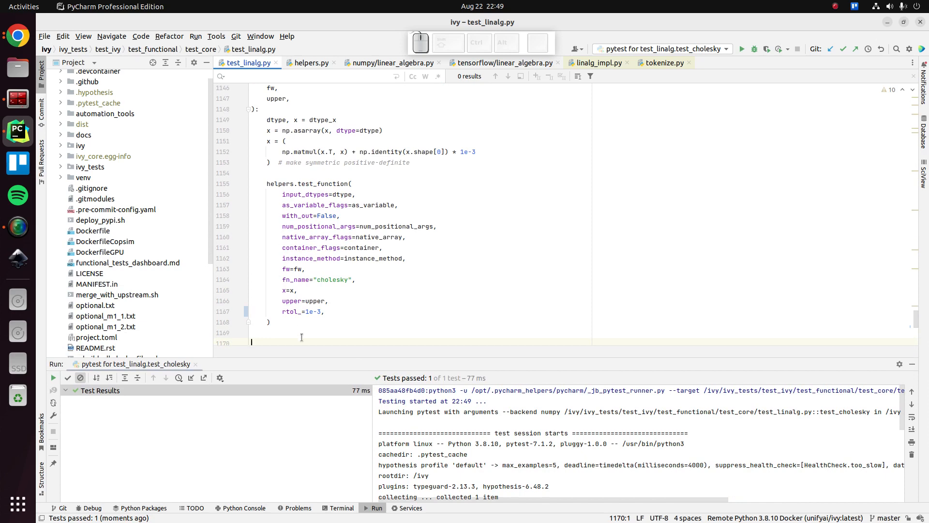
Compare test_cholesky's rtol_ argument with test_matrix_rank's rtol and start a fresh test_cholesky run.
{"action": "scroll", "scroll_direction": "down", "scroll_amount": 3}
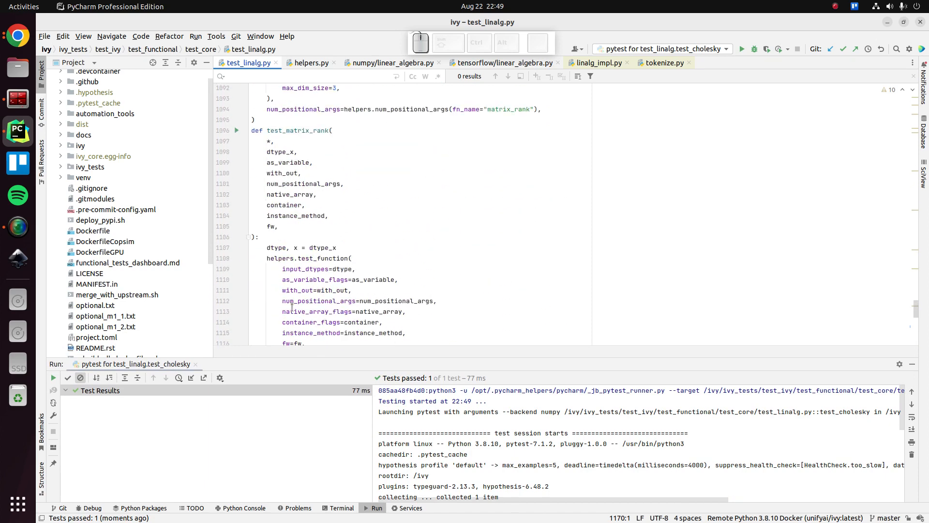
{"action": "scroll", "scroll_direction": "down", "scroll_amount": 3}
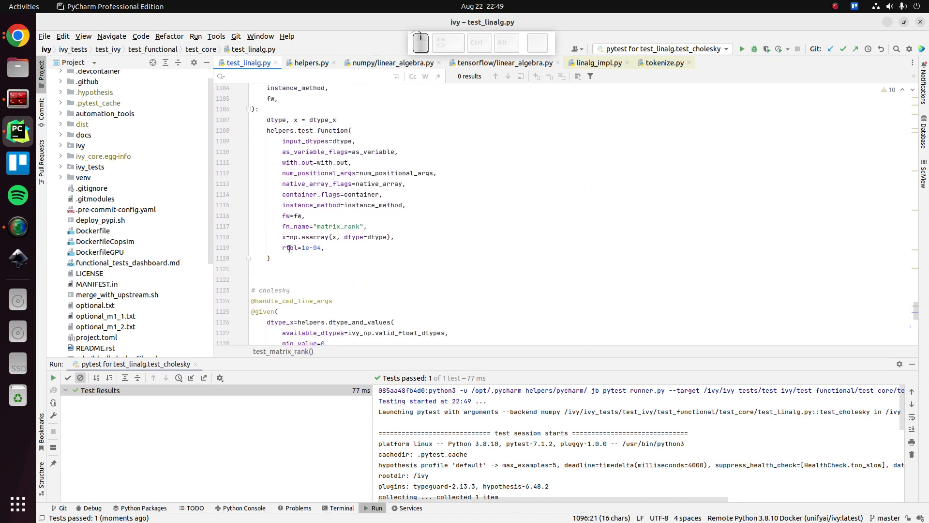
{"action": "left_click", "coordinate": [305, 279]}
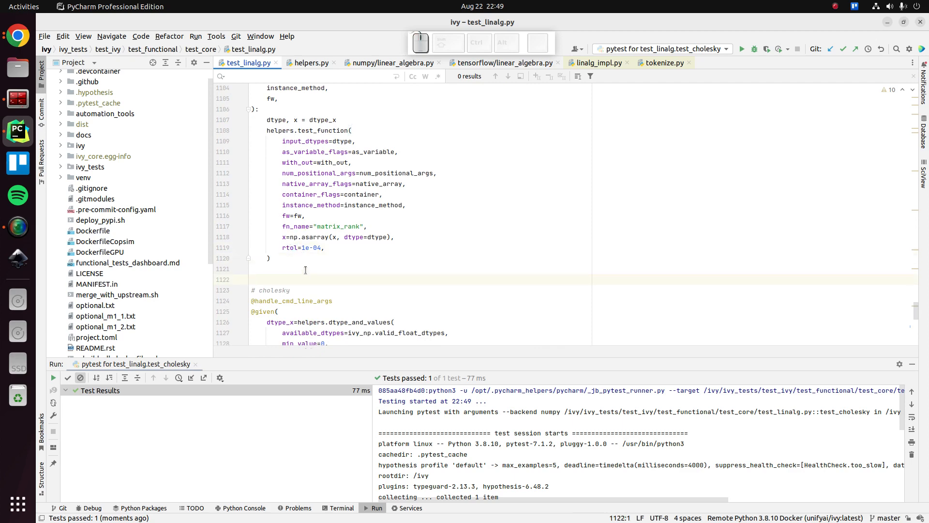
{"action": "scroll", "scroll_direction": "down", "scroll_amount": 3}
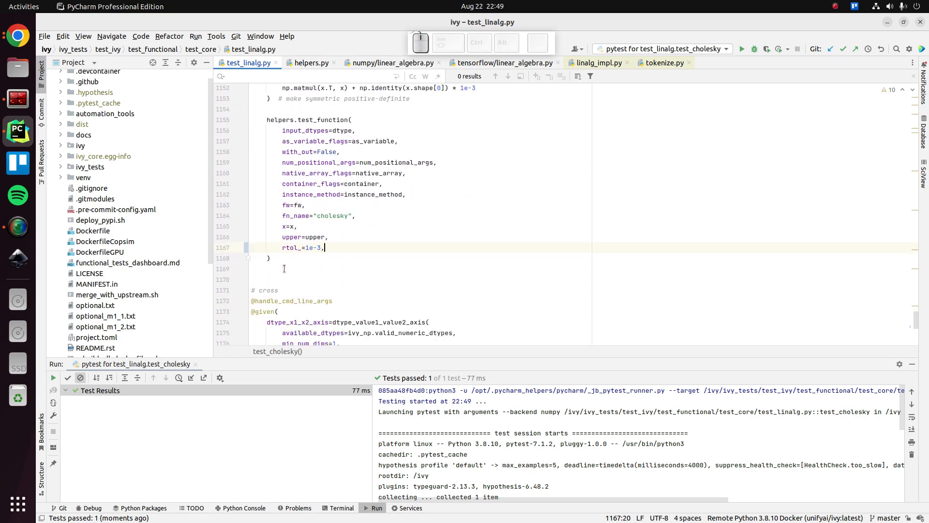
{"action": "double_click", "coordinate": [290, 247]}
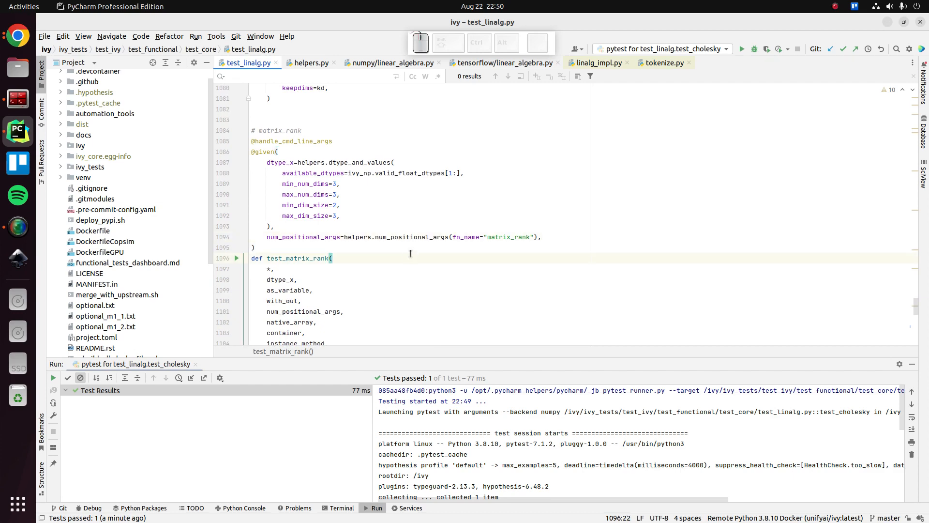
{"action": "scroll", "scroll_direction": "down", "scroll_amount": 3}
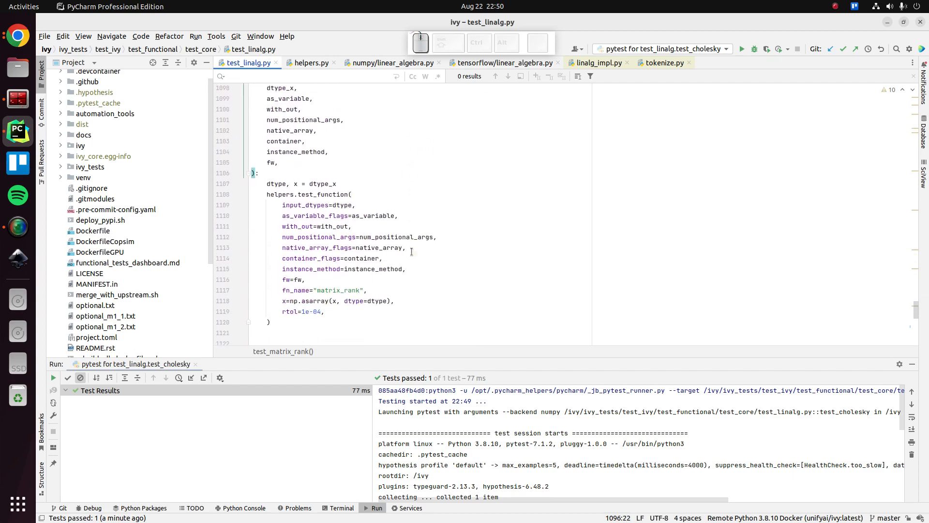
{"action": "double_click", "coordinate": [291, 311]}
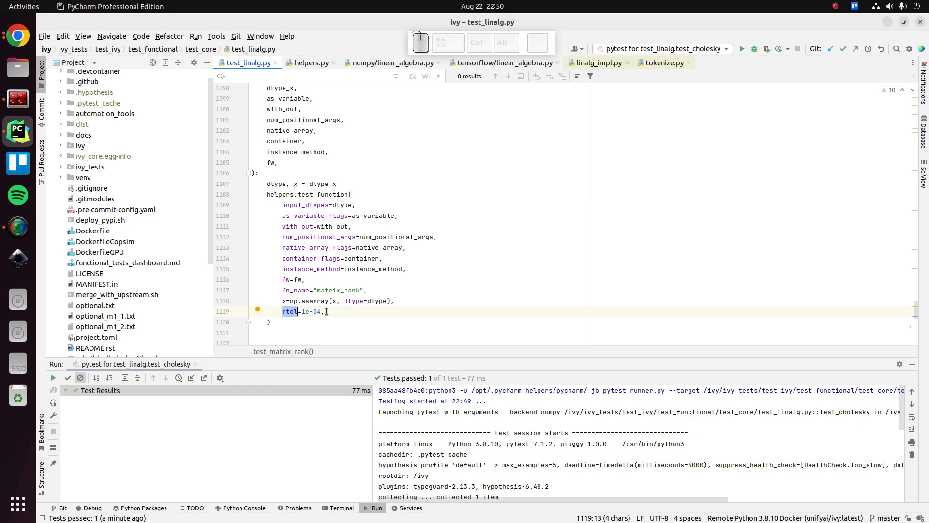
{"action": "scroll", "scroll_direction": "down", "scroll_amount": 3}
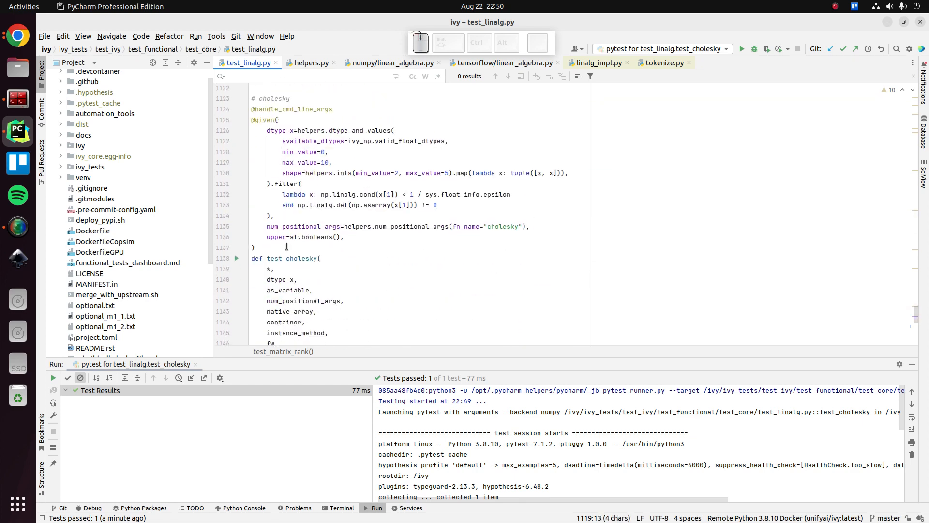
{"action": "scroll", "scroll_direction": "down", "scroll_amount": 3}
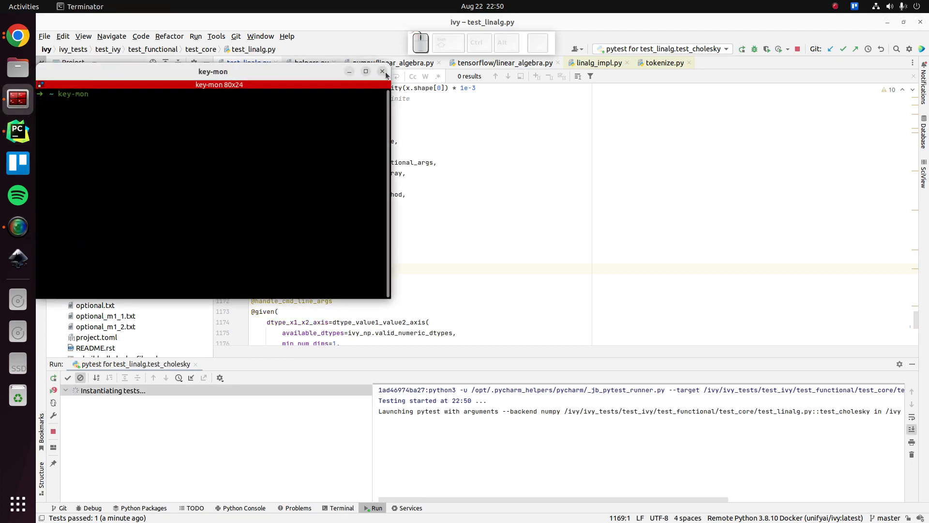
In git add -p, skip the runConfigurations hunk and stage the test_linalg.py rtol_ hunk.
{"action": "left_click", "coordinate": [382, 70]}
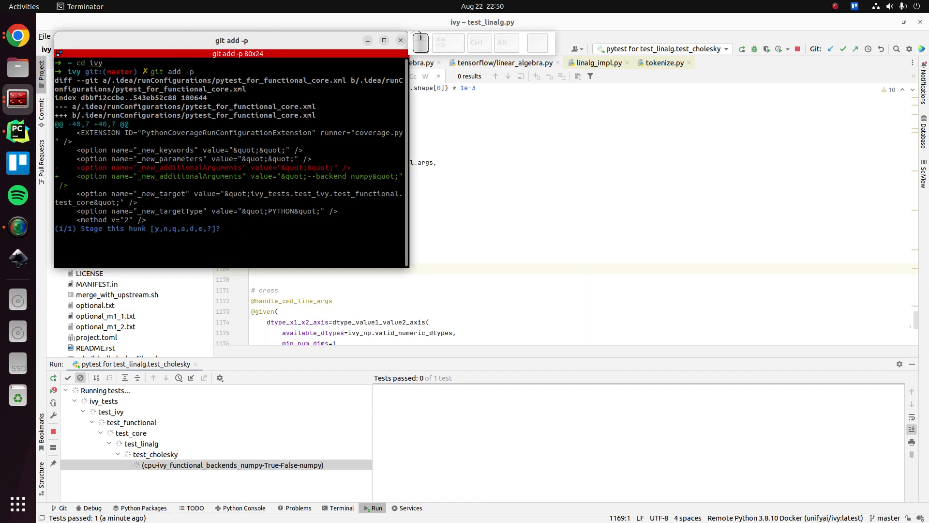
{"action": "type", "text": "n"}
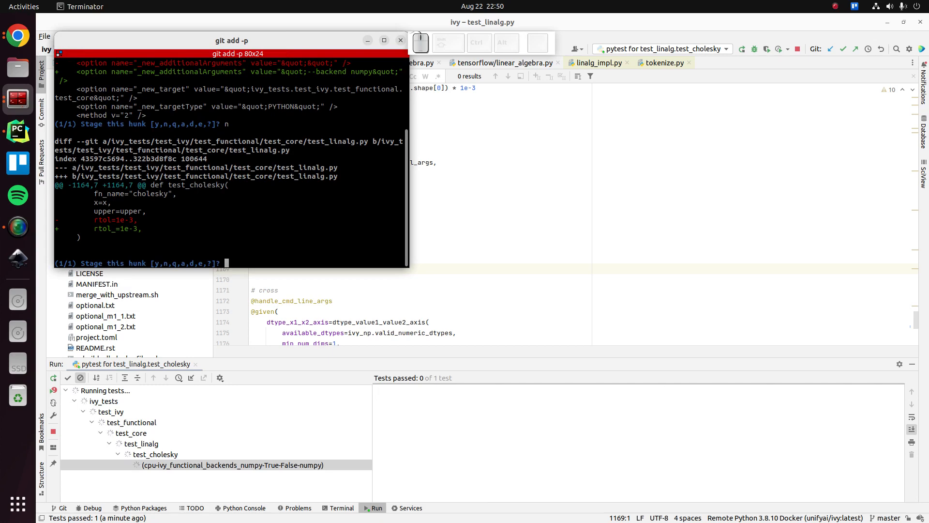
{"action": "type", "text": "y"}
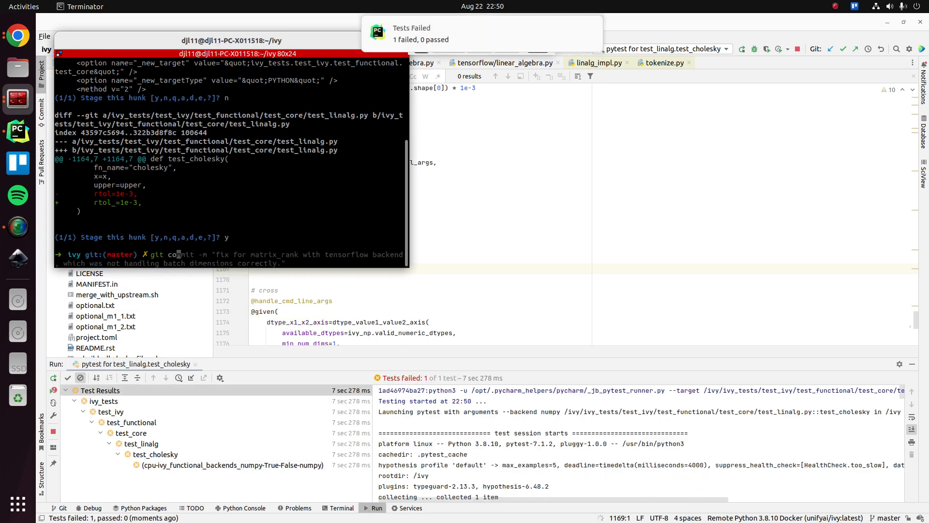
{"action": "key", "text": "Return"}
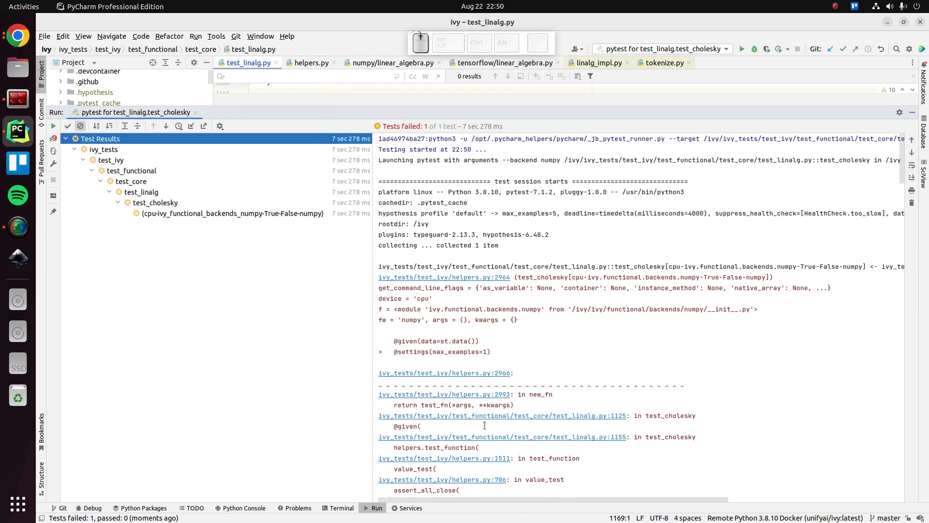
Scroll the test_cholesky failure traceback showing the assert_all_close AssertionError.
{"action": "scroll", "scroll_direction": "down", "scroll_amount": 3}
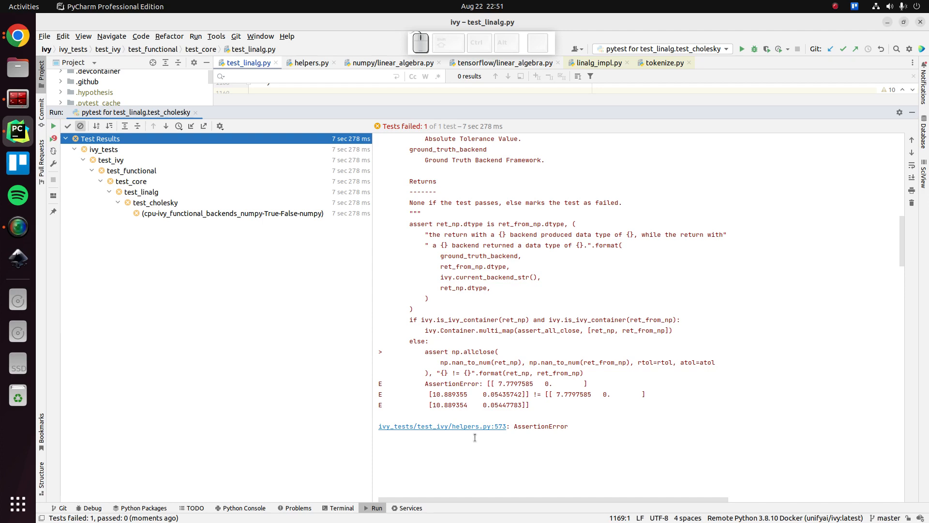
{"action": "mouse_move", "coordinate": [578, 430]}
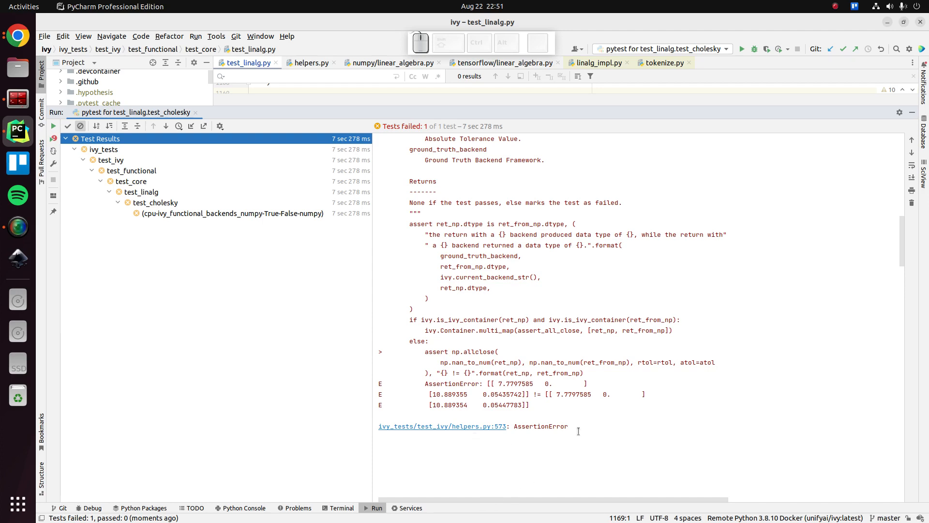
{"action": "mouse_move", "coordinate": [536, 430]}
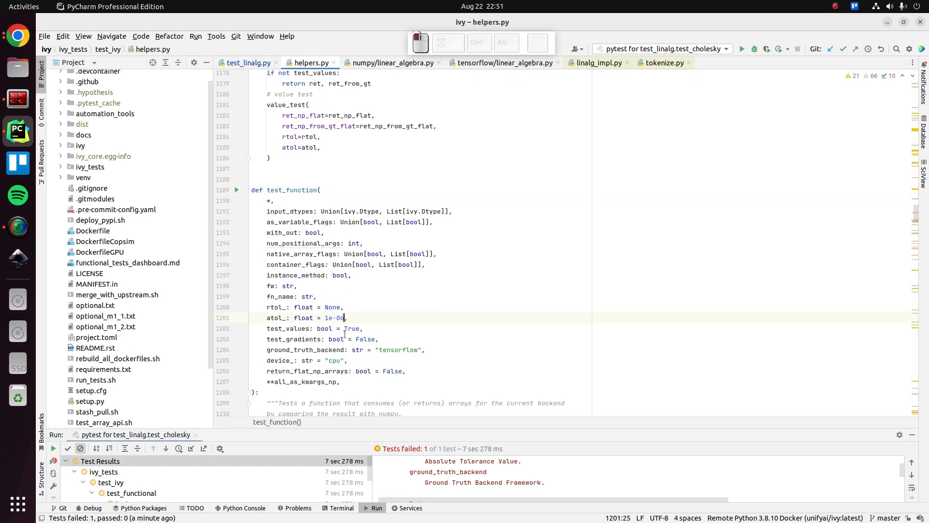
Add atol_=1e-4 after rtol_=1e-3 in the test_cholesky helpers.test_function call.
{"action": "double_click", "coordinate": [275, 318]}
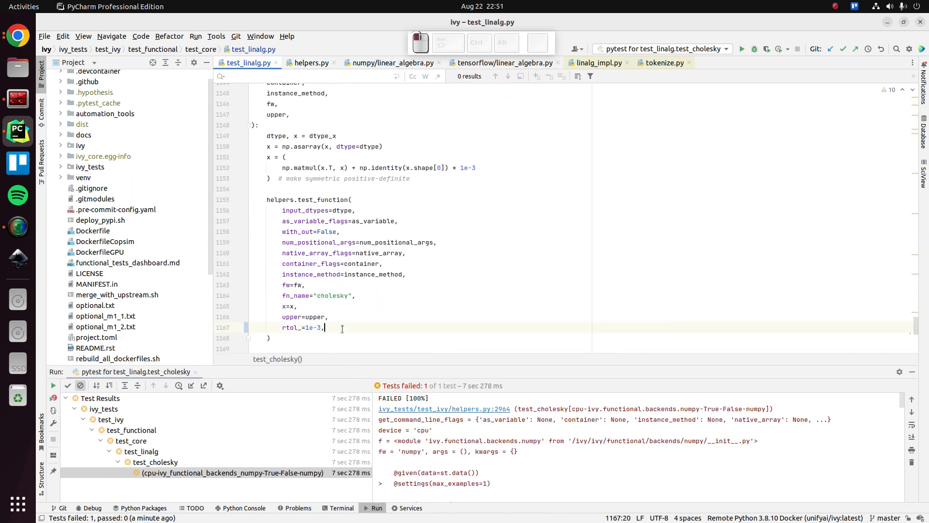
{"action": "type", "text": "atol_: float = 1e-06"}
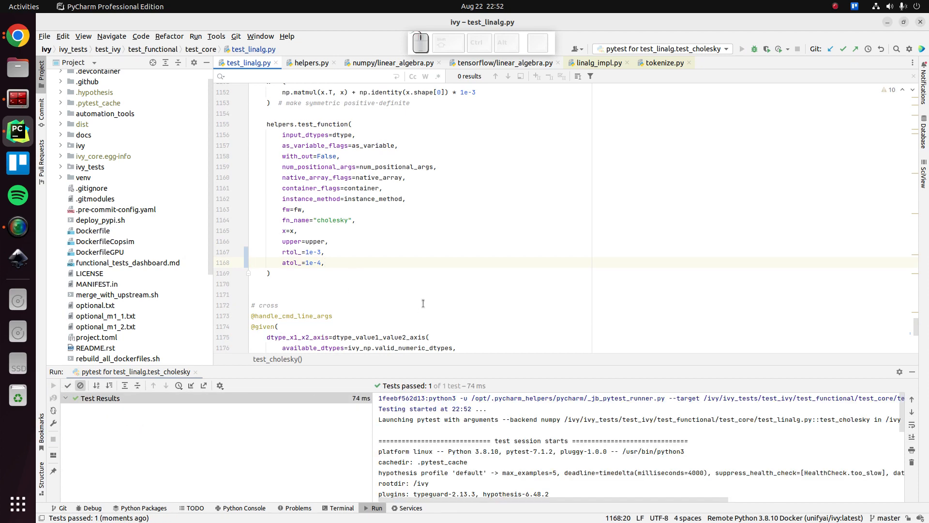
Rerun test_cholesky with atol_=1e-3 until the test passes.
{"action": "left_click", "coordinate": [742, 49]}
{"action": "type", "text": "3"}
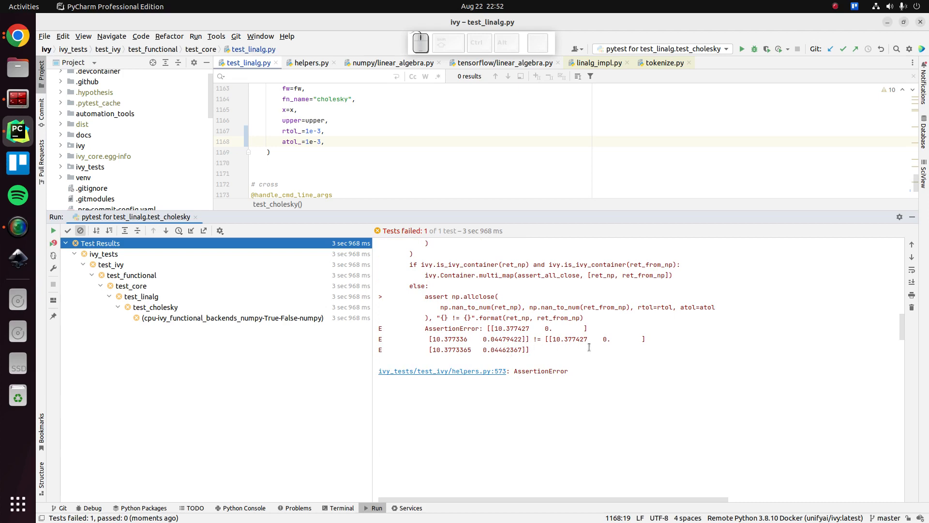
{"action": "mouse_move", "coordinate": [564, 340]}
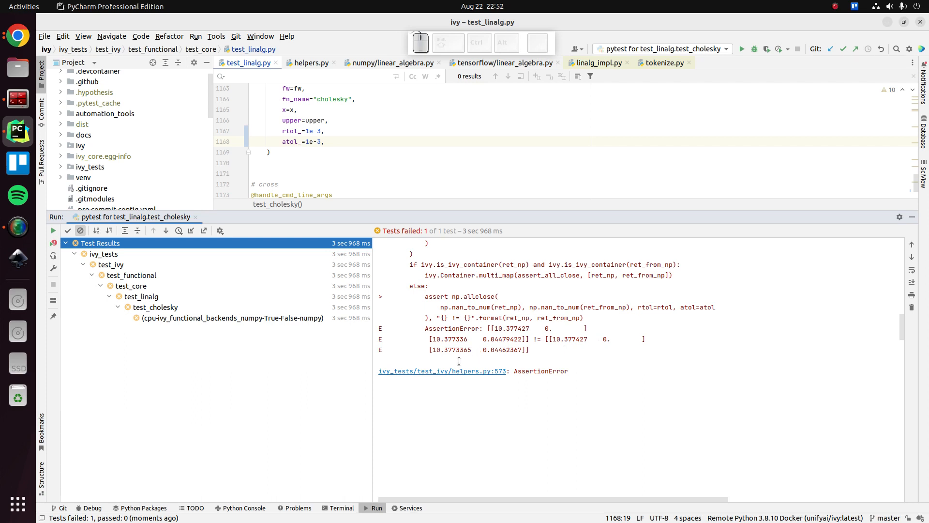
{"action": "mouse_move", "coordinate": [501, 359]}
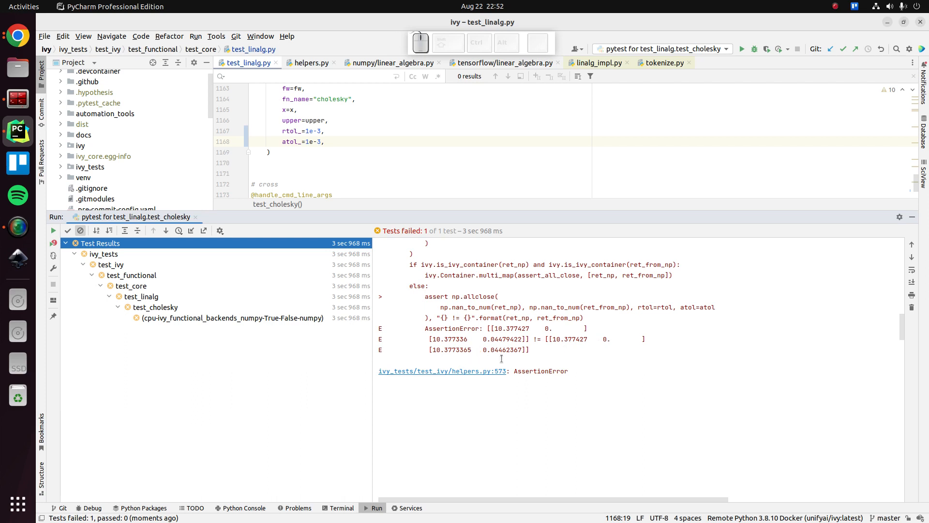
{"action": "left_click", "coordinate": [503, 350]}
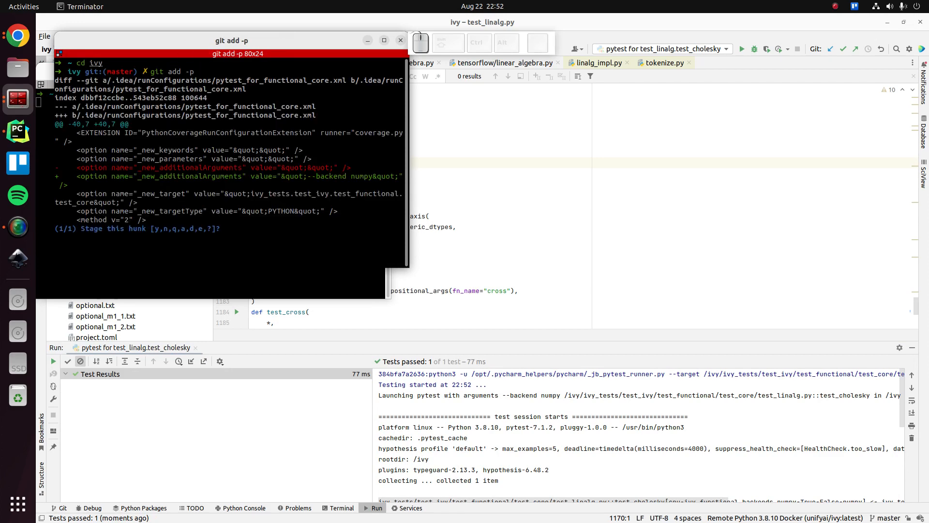
Stage the atol_ hunk via git add -p, check git status, commit "small fixes for test_cholesky." and git push.
{"action": "type", "text": "n"}
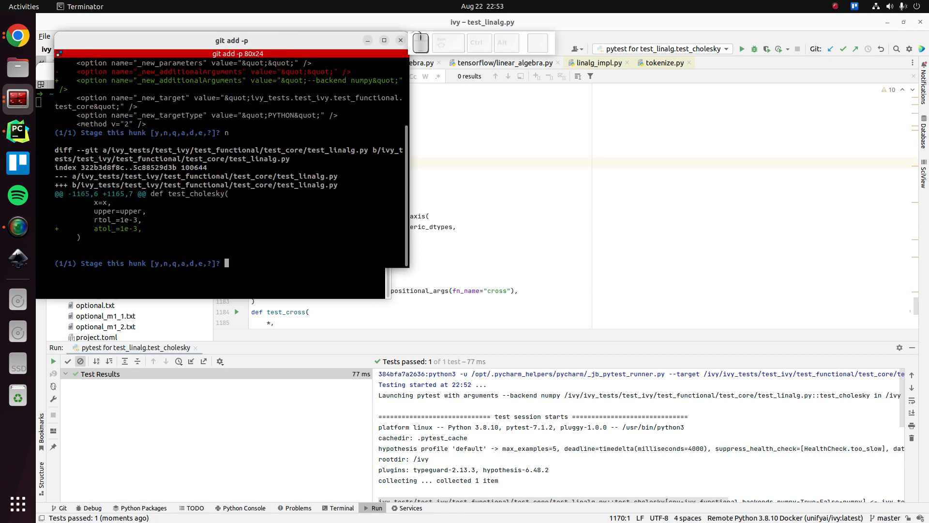
{"action": "type", "text": "y"}
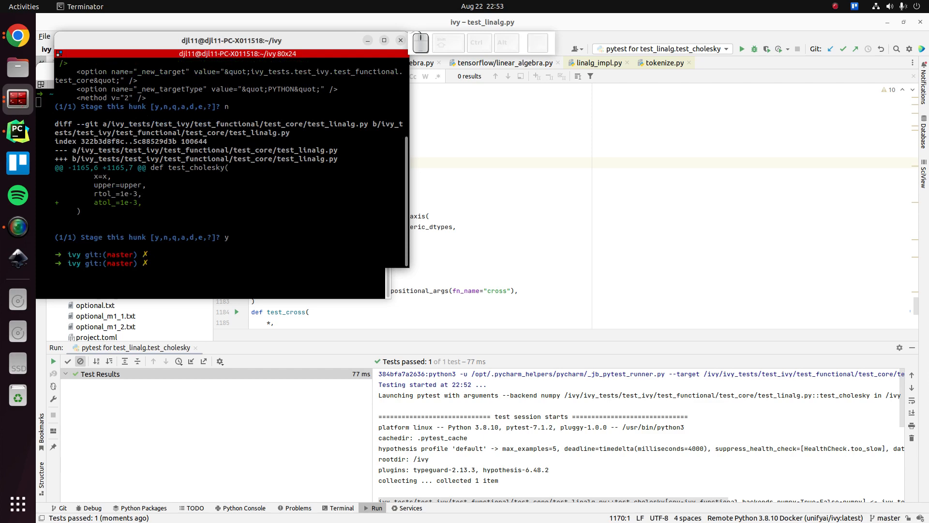
{"action": "type", "text": "git status"}
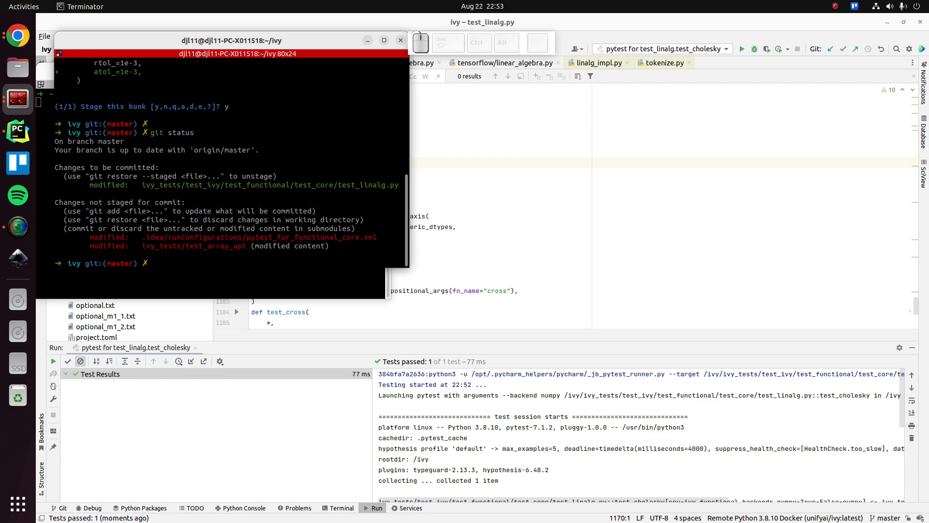
{"action": "type", "text": "git add -p"}
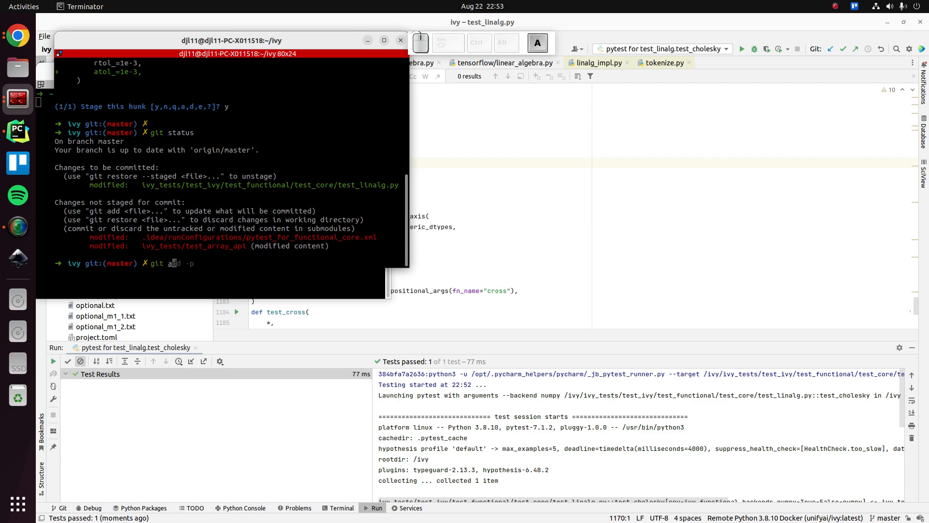
{"action": "type", "text": "nk [y,n,q,a,d,e,?]? n"}
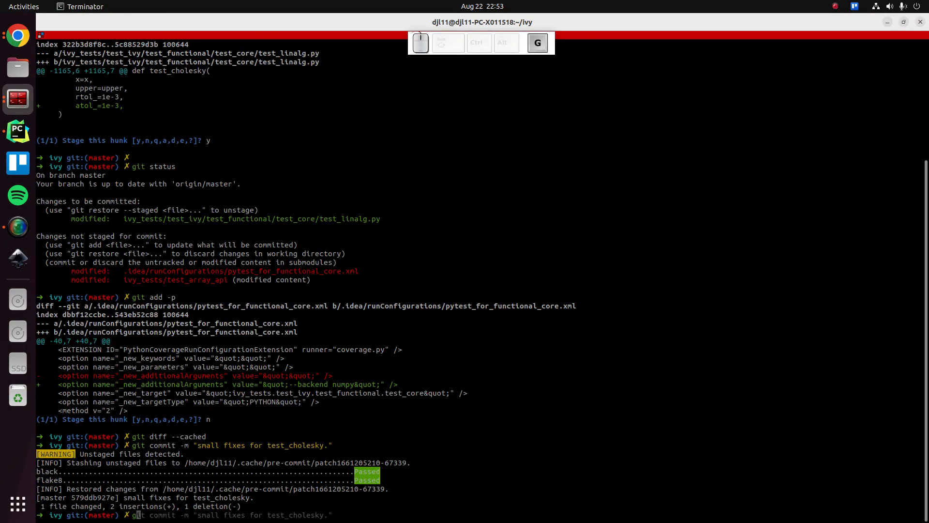
{"action": "type", "text": "git push"}
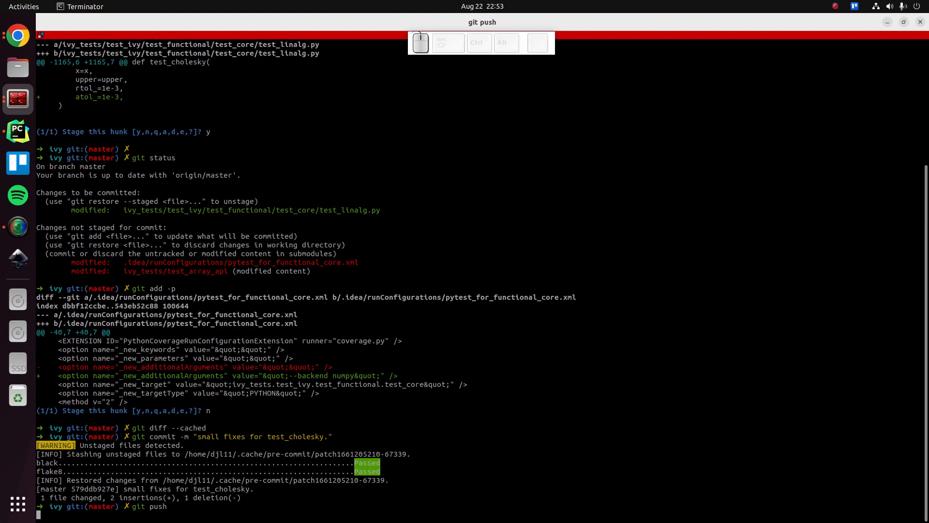